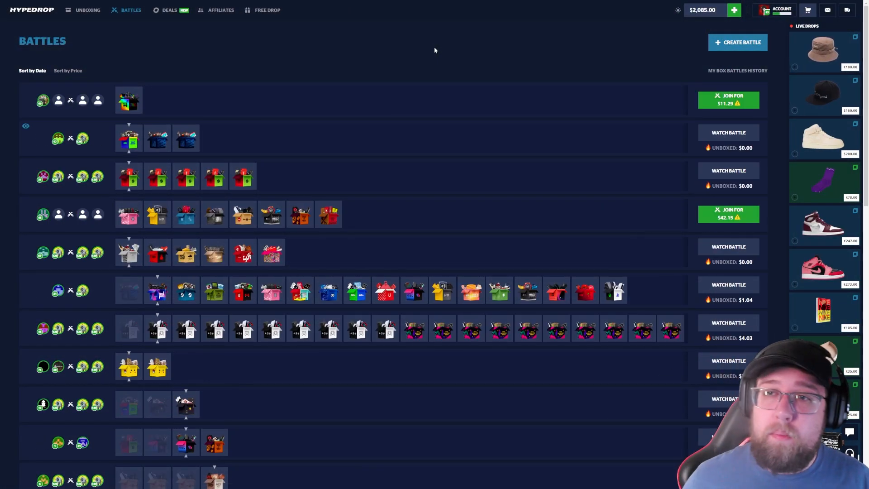
# Begin a new box battle so the Create Box Battle screen with case catalogue appears
pyautogui.click(737, 43)
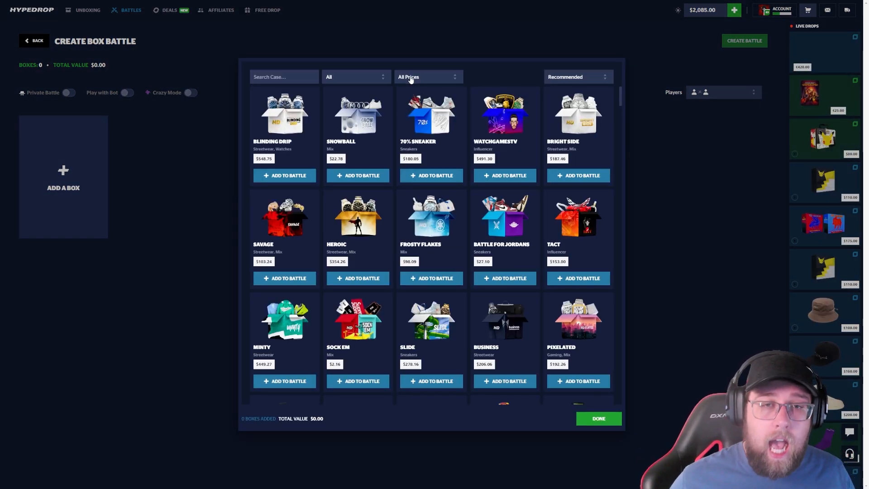
# Add four TACT cases totalling $615.20 and create the battle, leaving $1,469.80 balance
pyautogui.click(426, 76)
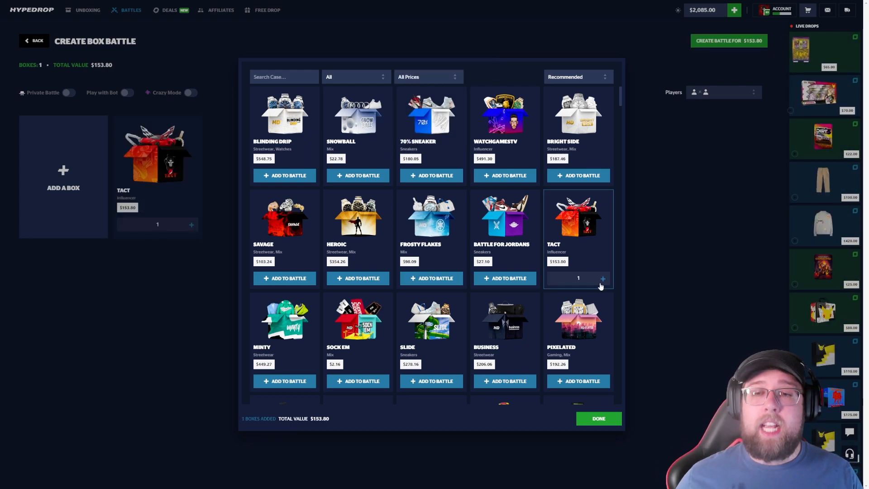
pyautogui.click(603, 278)
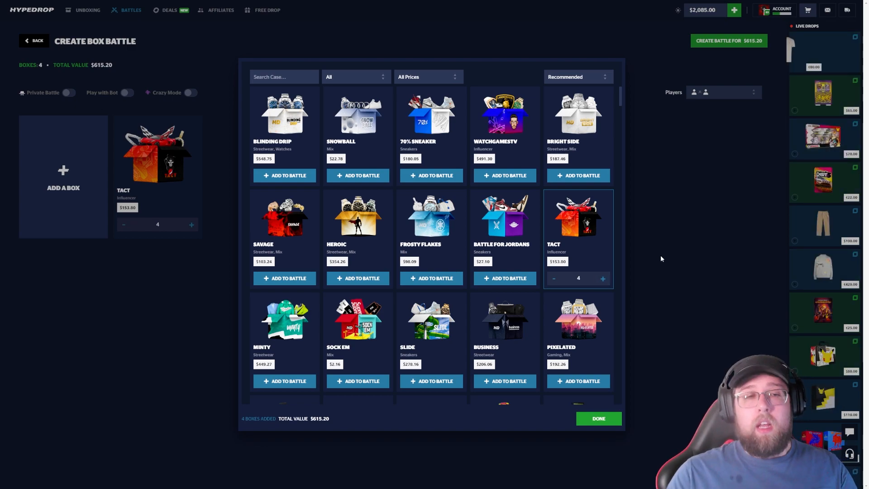
pyautogui.click(598, 418)
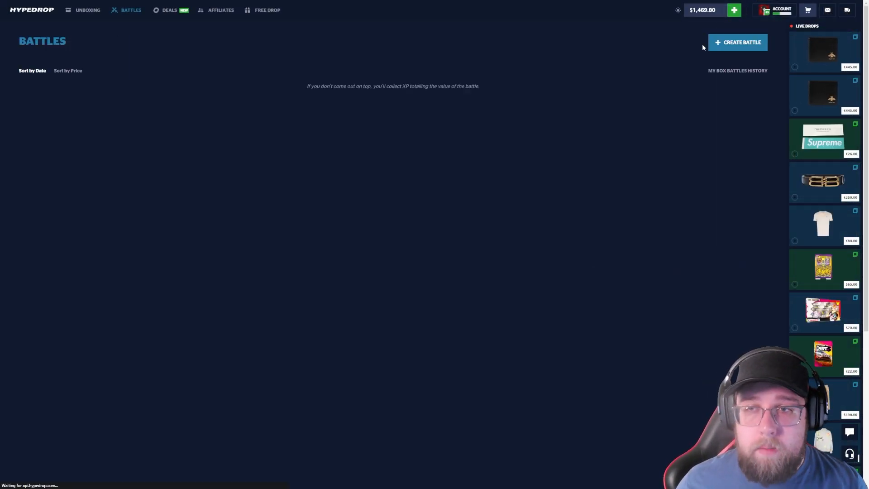
# Join the newly created four-TACT battle and let its rounds play out
pyautogui.click(737, 42)
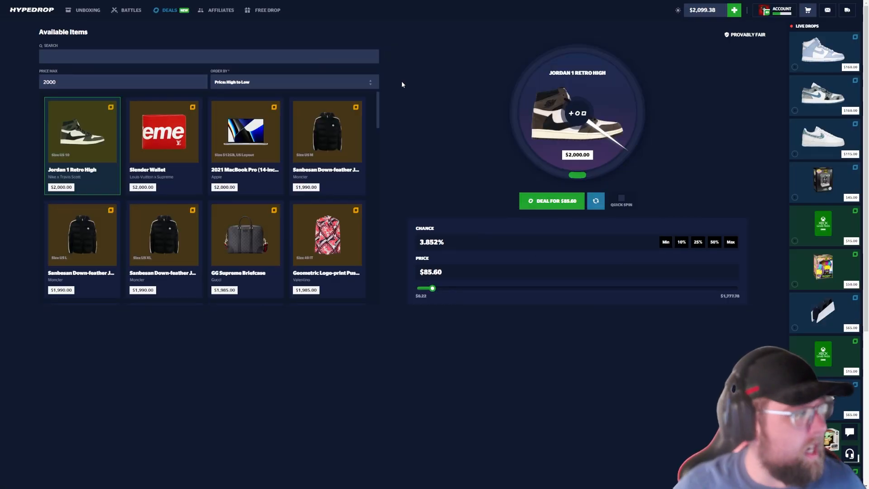
# Return to the Battles section to begin another four-TACT $615.20 battle
pyautogui.click(734, 10)
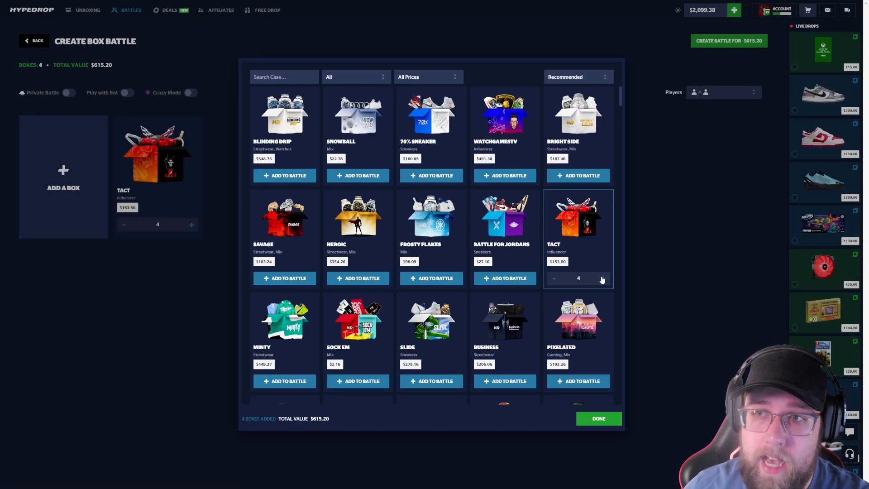
# Raise the TACT quantity to six boxes totalling $922.80 and confirm the selection
pyautogui.click(602, 278)
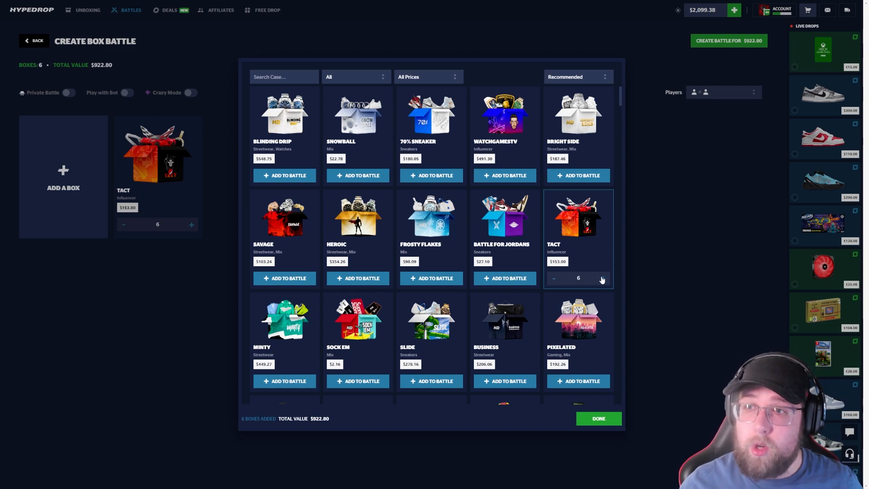
pyautogui.click(597, 418)
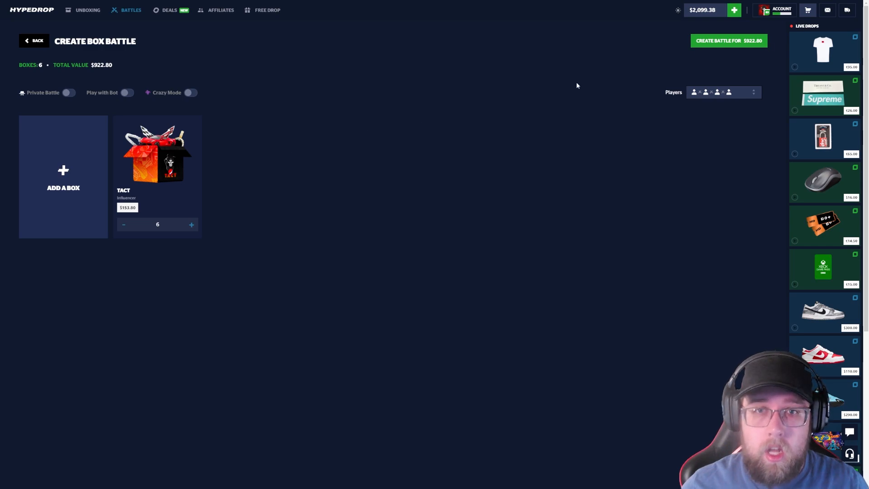
# Launch the $922.80 six-TACT battle, ending back on the Battles list with $99.98
pyautogui.click(33, 40)
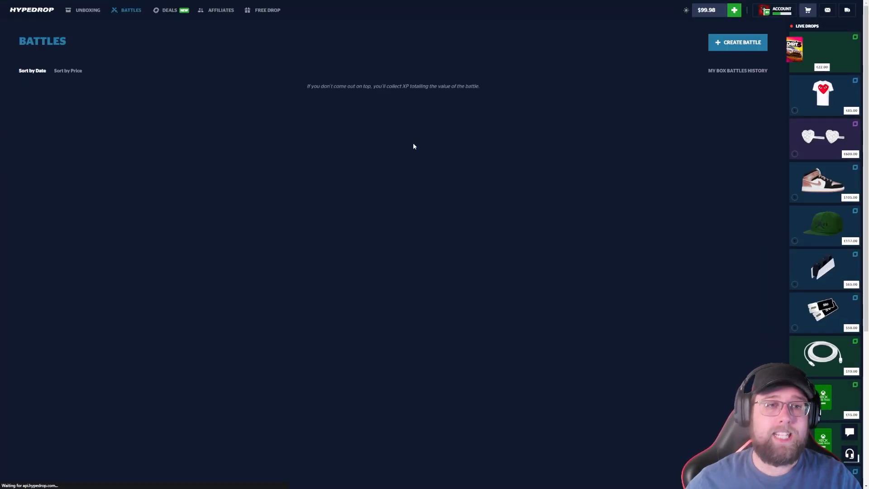
pyautogui.click(737, 42)
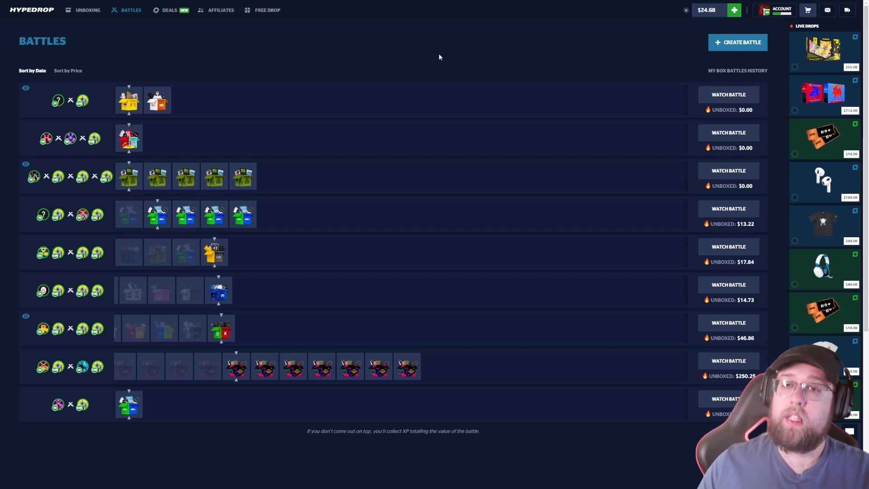
# Deposit funds to bring the balance to $2,024.68 before building a six-TACT battle
pyautogui.click(807, 10)
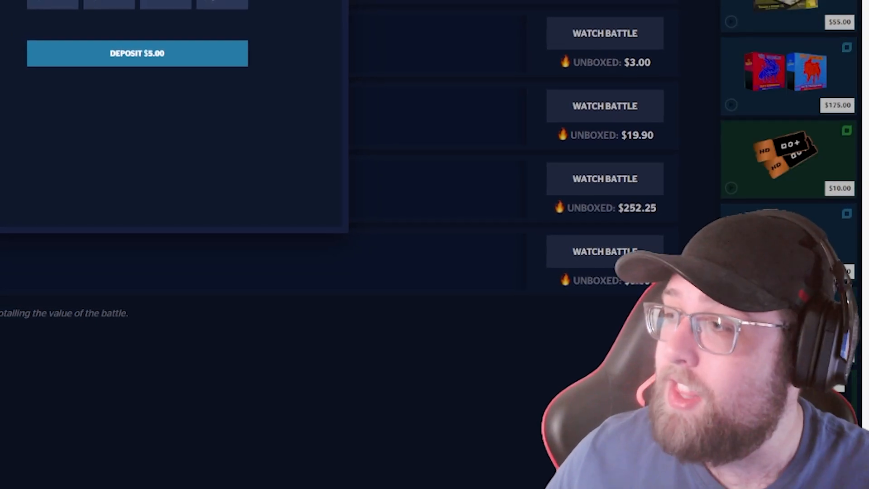
pyautogui.scroll(-3)
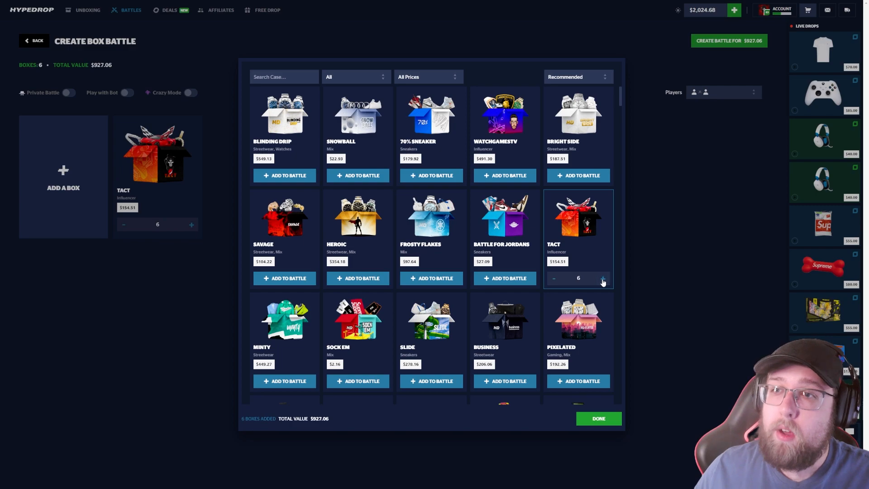
# Play the $927.06 six-TACT battle, then re-create the same battle awaiting players
pyautogui.click(598, 418)
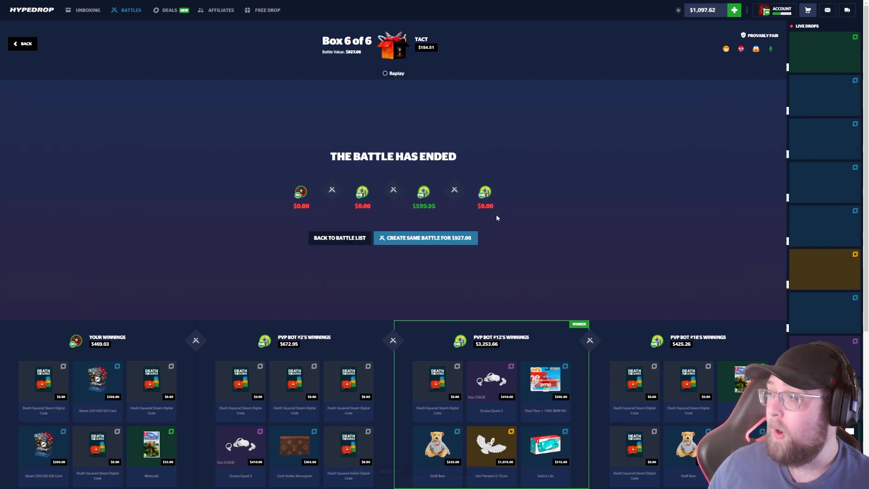
pyautogui.click(425, 237)
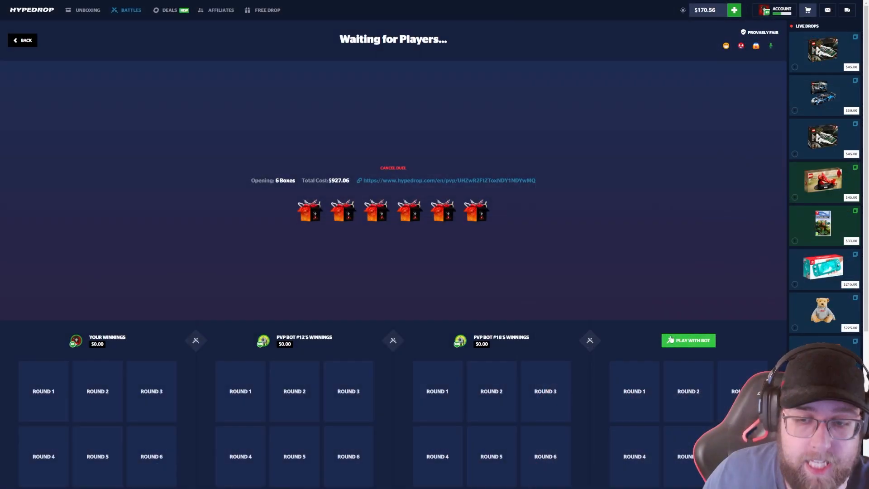